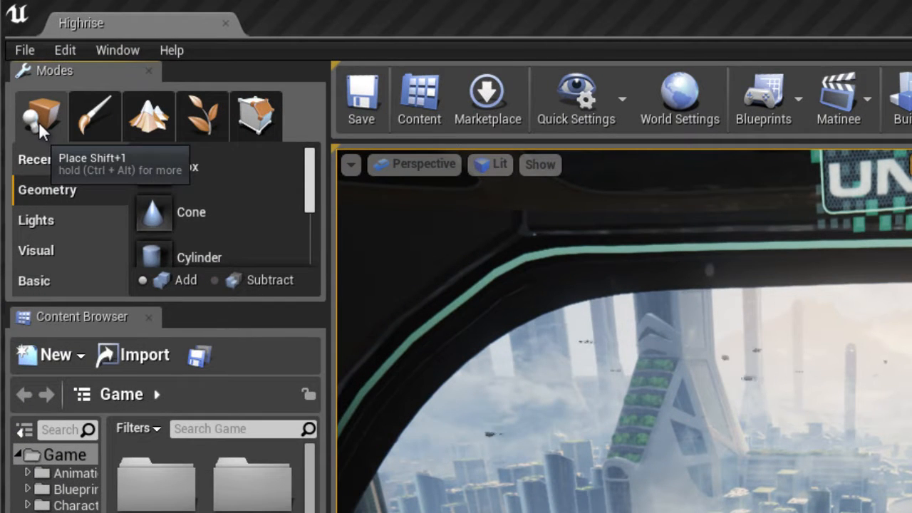
{"action": "mouse_move", "coordinate": [95, 116]}
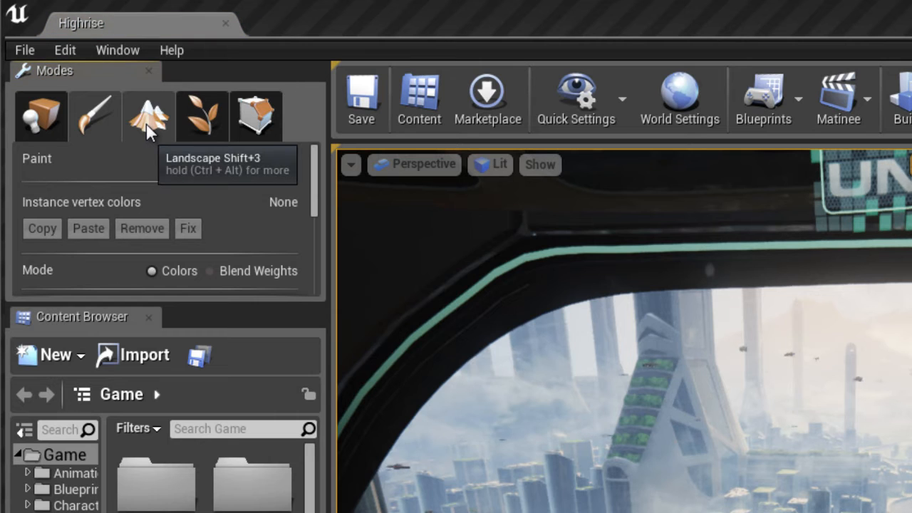
Step: Try the foliage Modes tabs, then browse Animations and Characters and expand Environment
{"action": "left_click", "coordinate": [202, 117]}
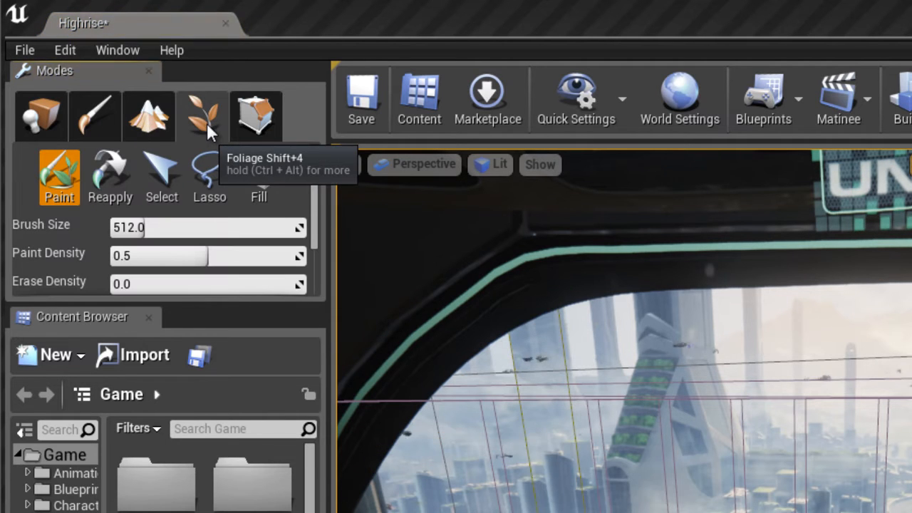
{"action": "left_click", "coordinate": [255, 116]}
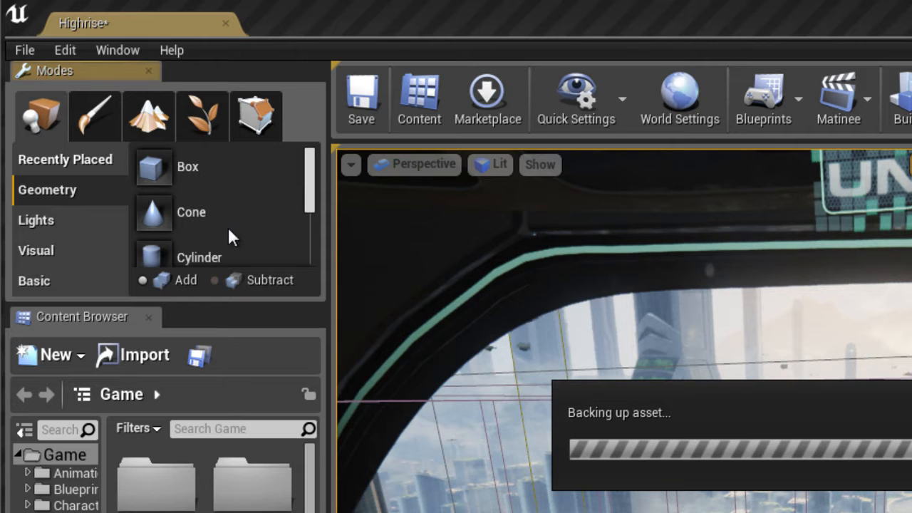
{"action": "mouse_move", "coordinate": [249, 228]}
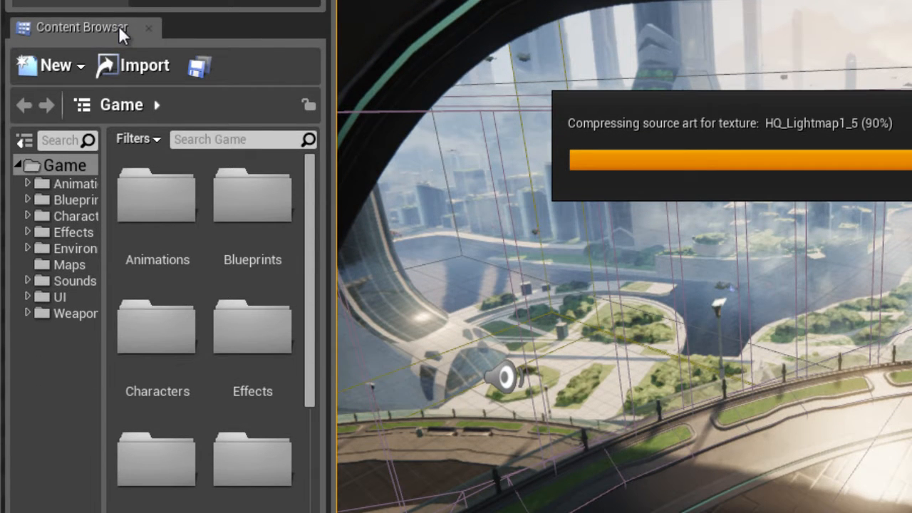
{"action": "mouse_move", "coordinate": [197, 383]}
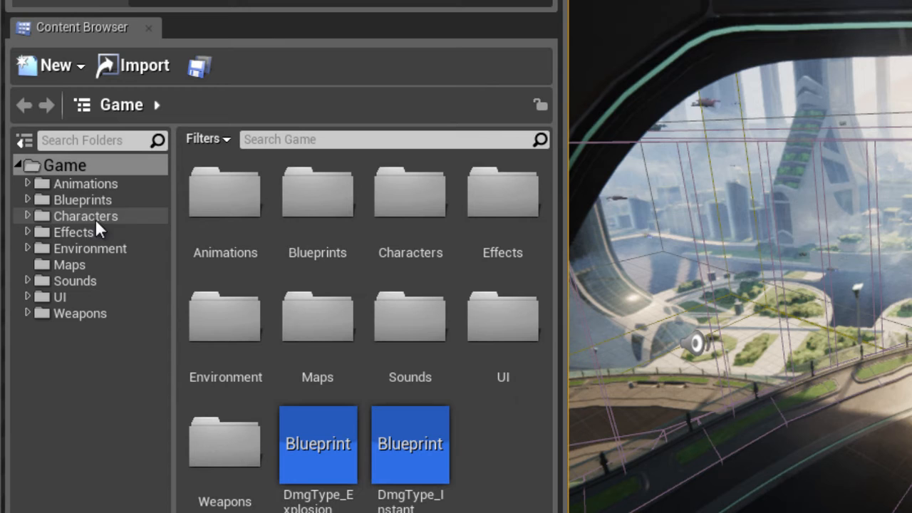
{"action": "left_click", "coordinate": [64, 165]}
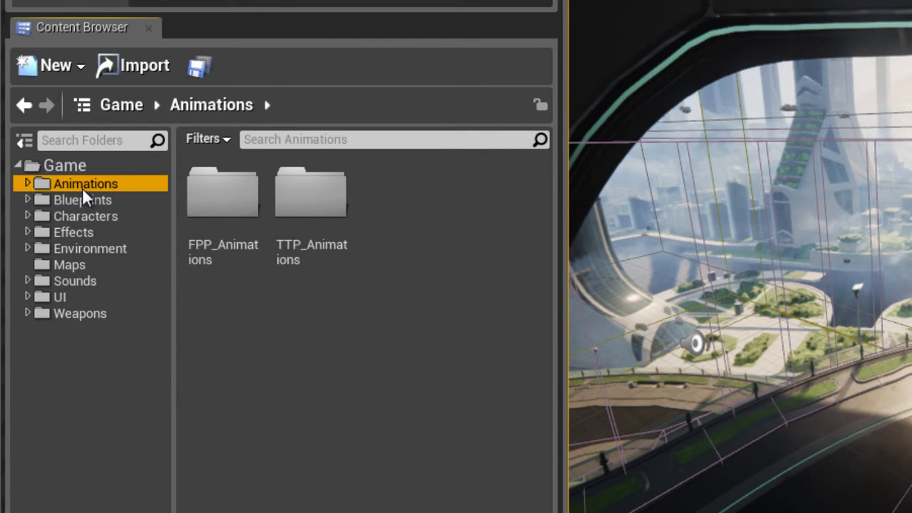
{"action": "left_click", "coordinate": [85, 215]}
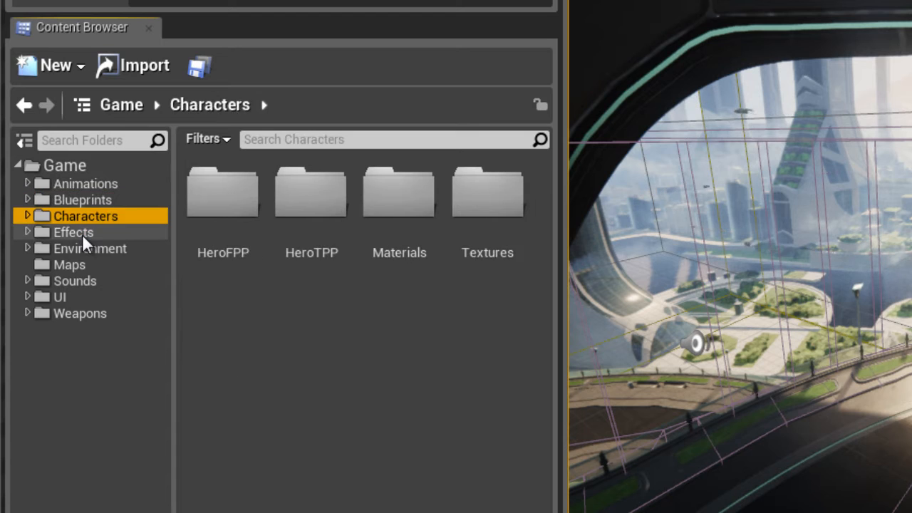
{"action": "left_click", "coordinate": [89, 248]}
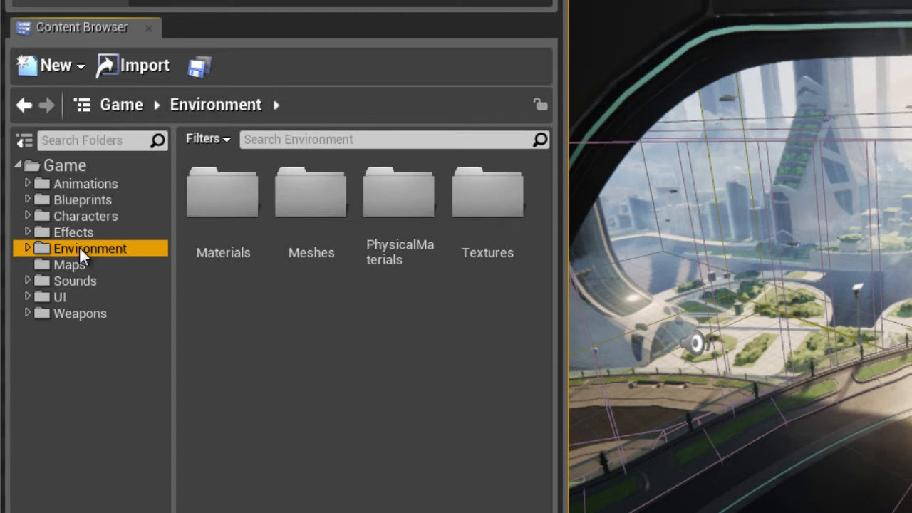
{"action": "left_click", "coordinate": [27, 248]}
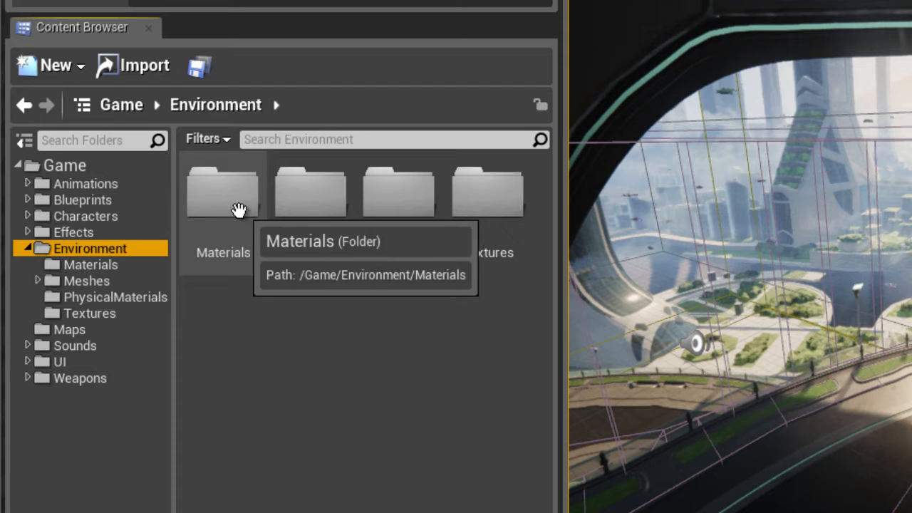
{"action": "mouse_move", "coordinate": [87, 280]}
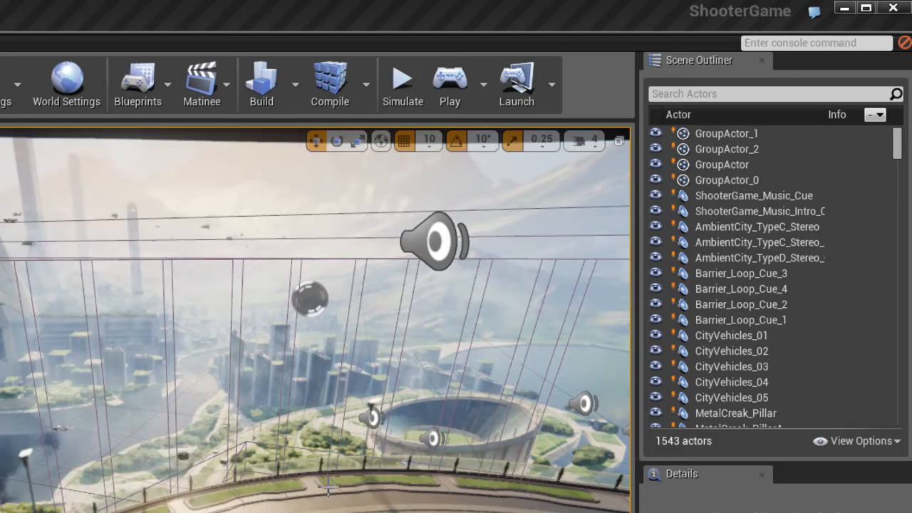
Step: Select Floor_2, Floor_3, Floor_1, then Floor_2 again, showing each one's details
{"action": "left_click", "coordinate": [712, 285]}
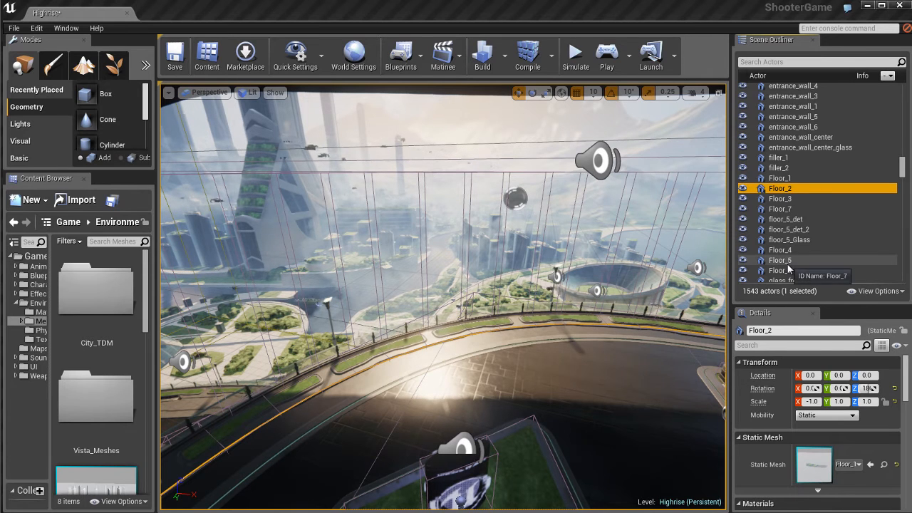
{"action": "left_click", "coordinate": [780, 198]}
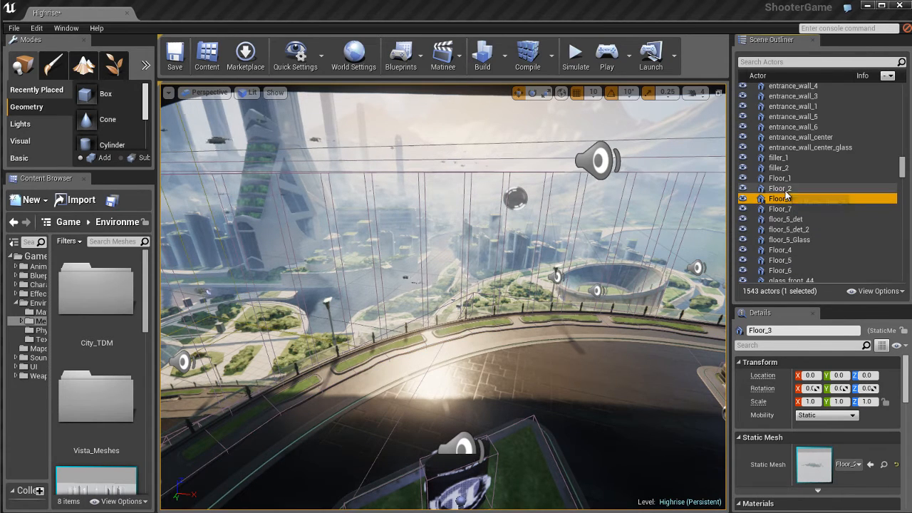
{"action": "left_click", "coordinate": [780, 177]}
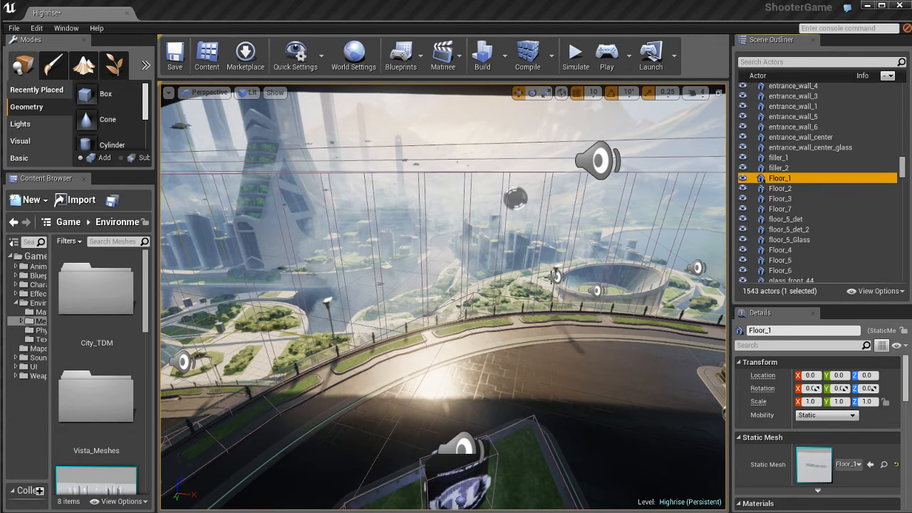
{"action": "left_click", "coordinate": [789, 188]}
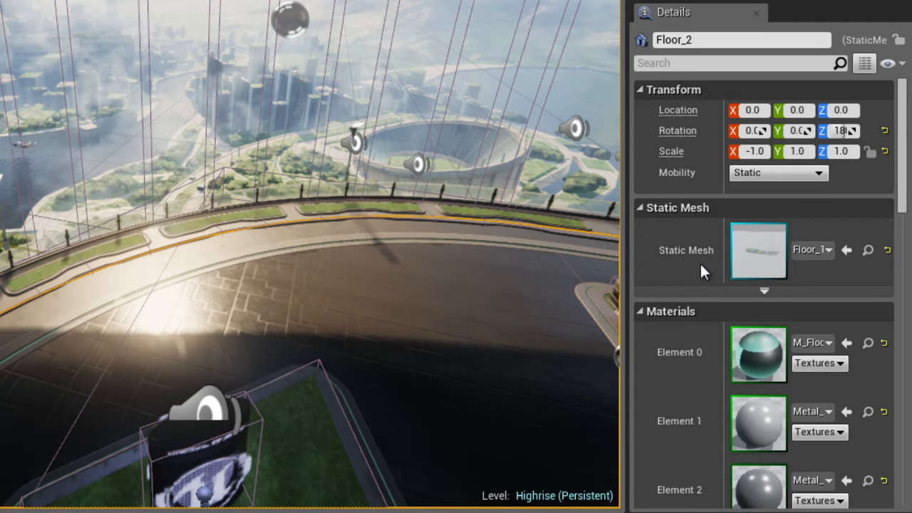
{"action": "scroll", "scroll_direction": "down", "scroll_amount": 3}
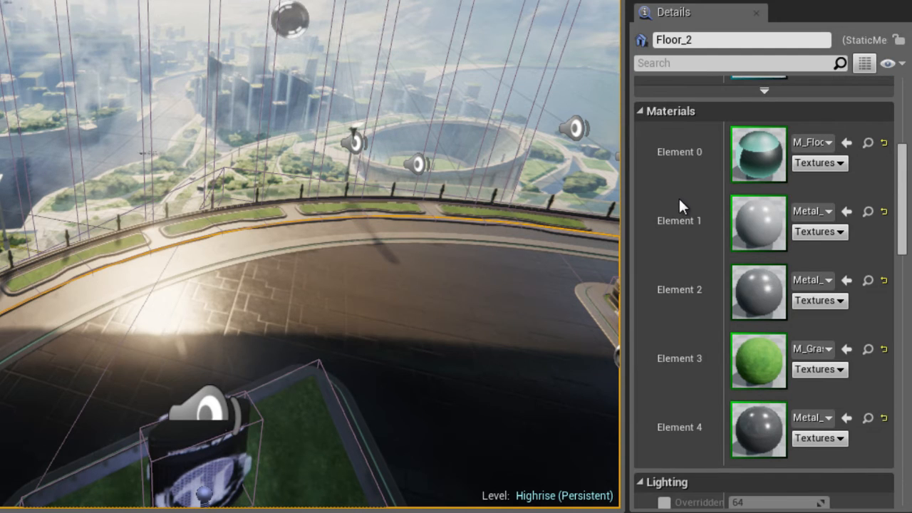
{"action": "scroll", "scroll_direction": "down", "scroll_amount": 3}
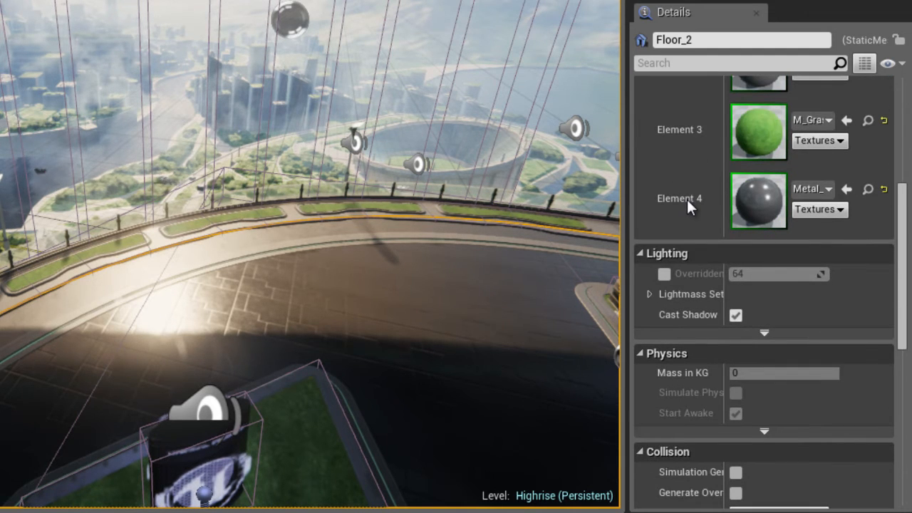
{"action": "scroll", "scroll_direction": "down", "scroll_amount": 3}
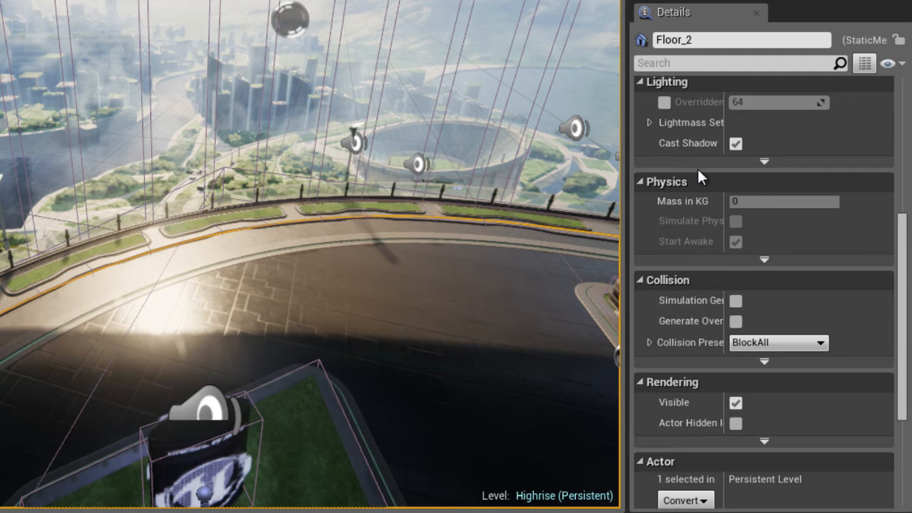